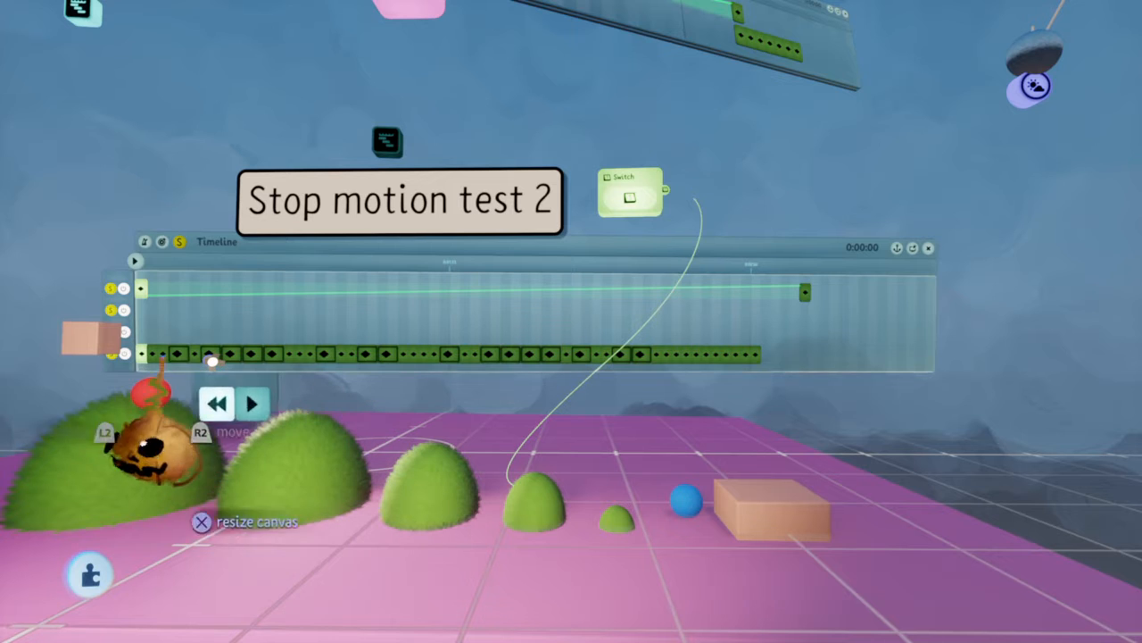
Drop the red ball onto the top of the largest green mound on the left
click(152, 393)
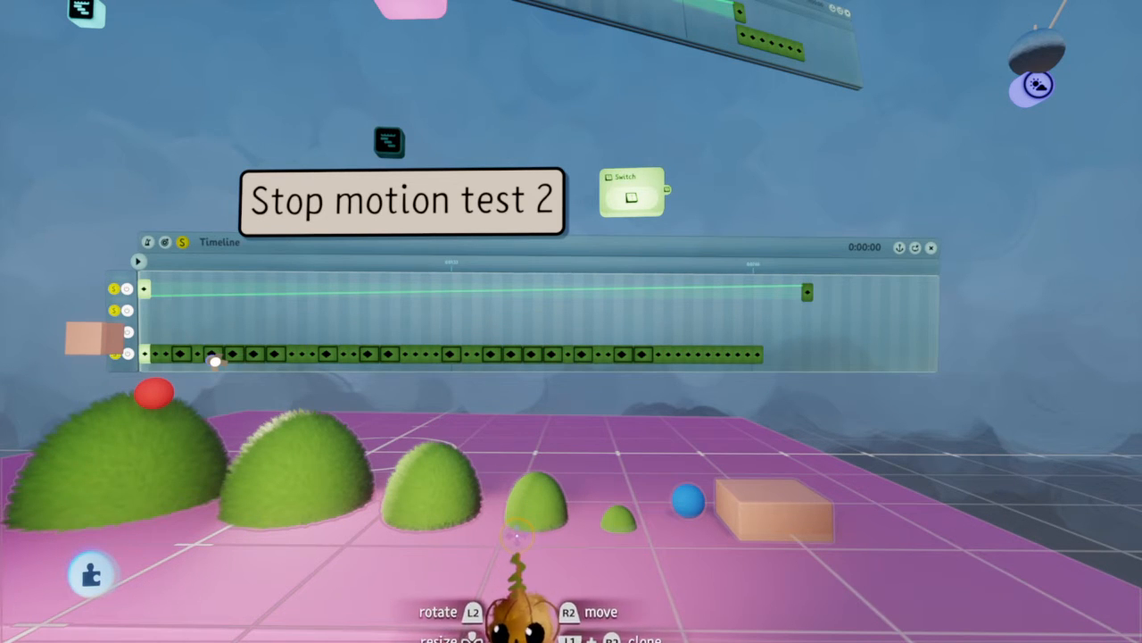
Pull a wire from the Switch's output port toward the second green mound
click(139, 260)
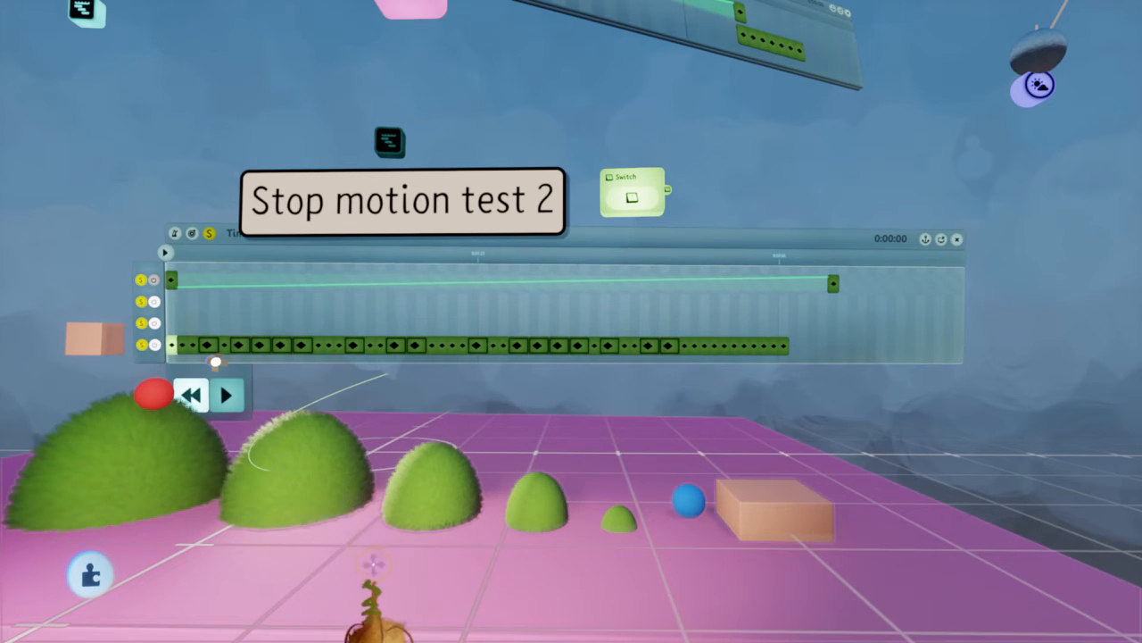
Wire the Switch output to the second mound and another middle green mound
click(227, 395)
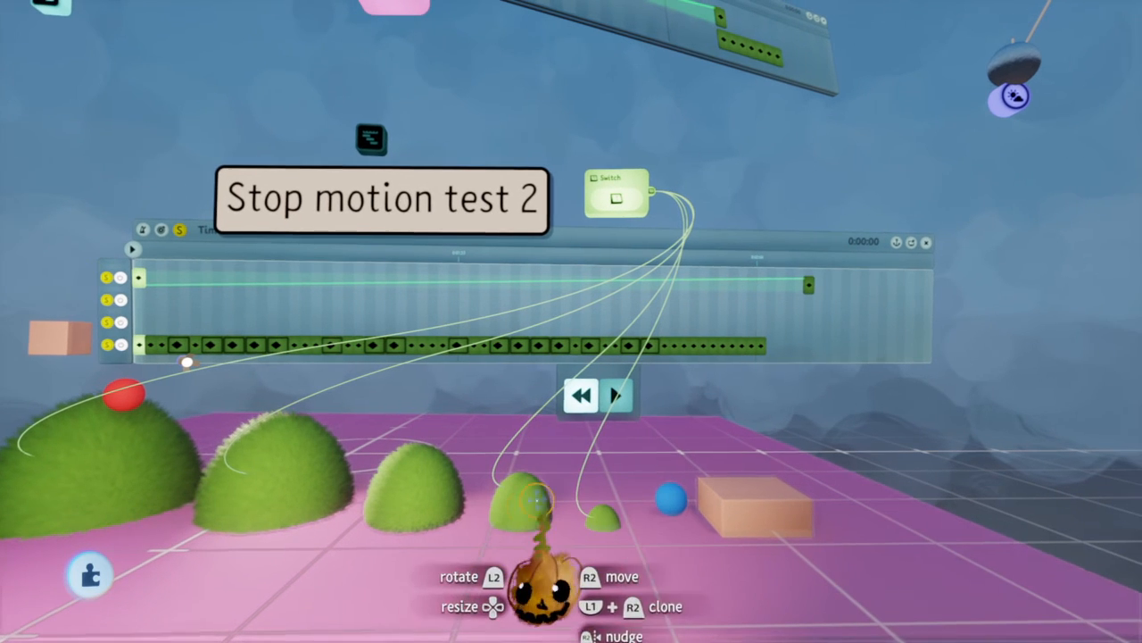
click(617, 395)
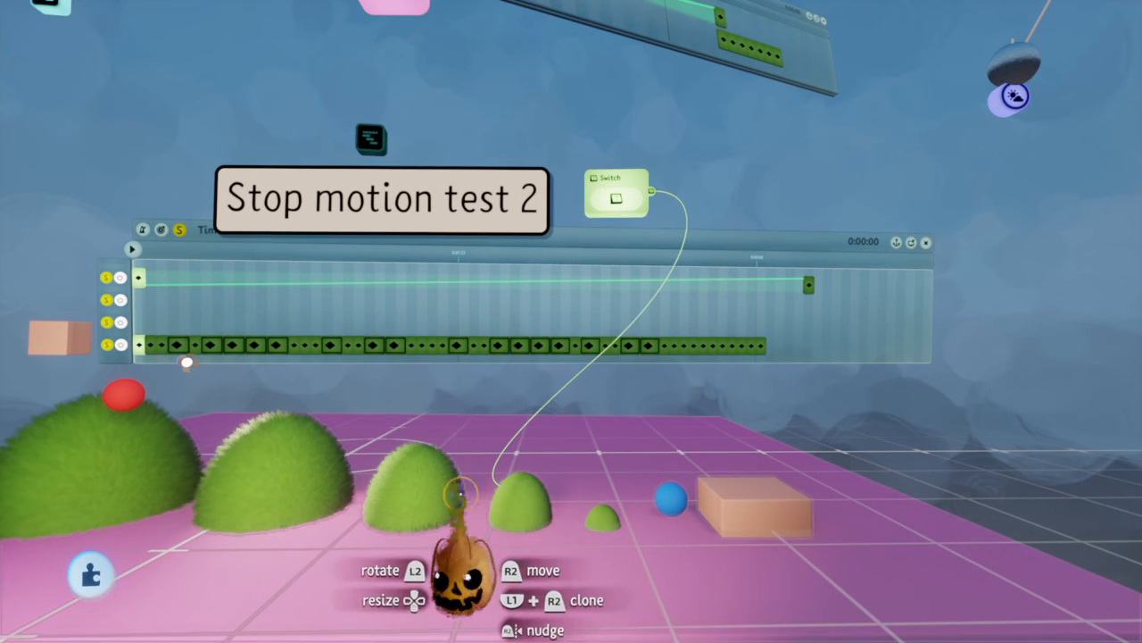